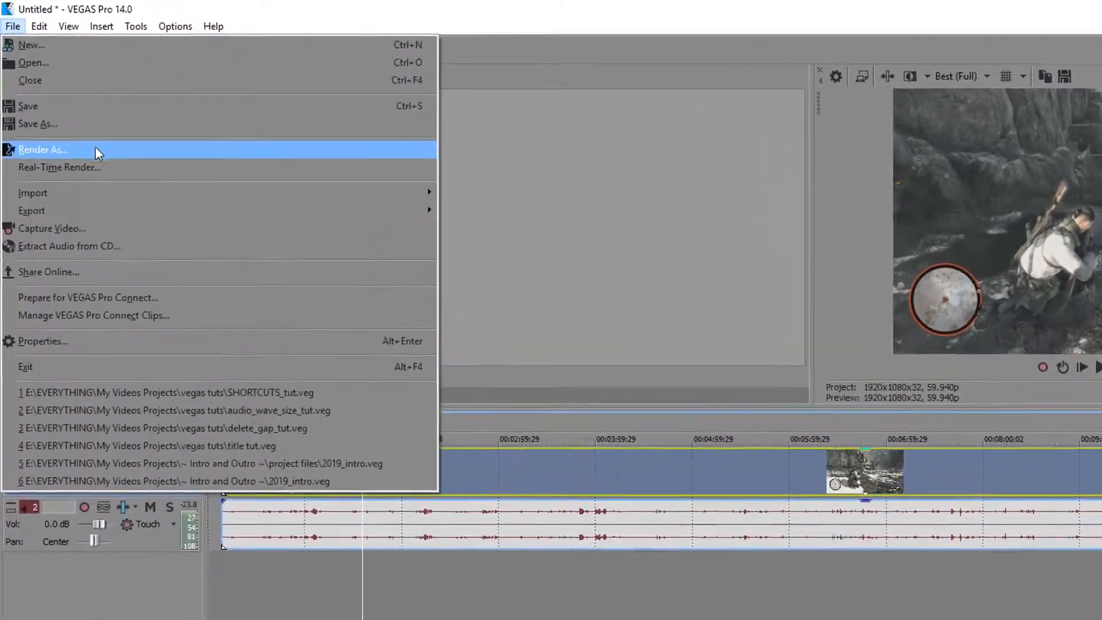
- Start Render As and choose the Windows Media Video V11 '1080p - 60fps - .wmv (best)' template
{"action": "left_click", "coordinate": [42, 150]}
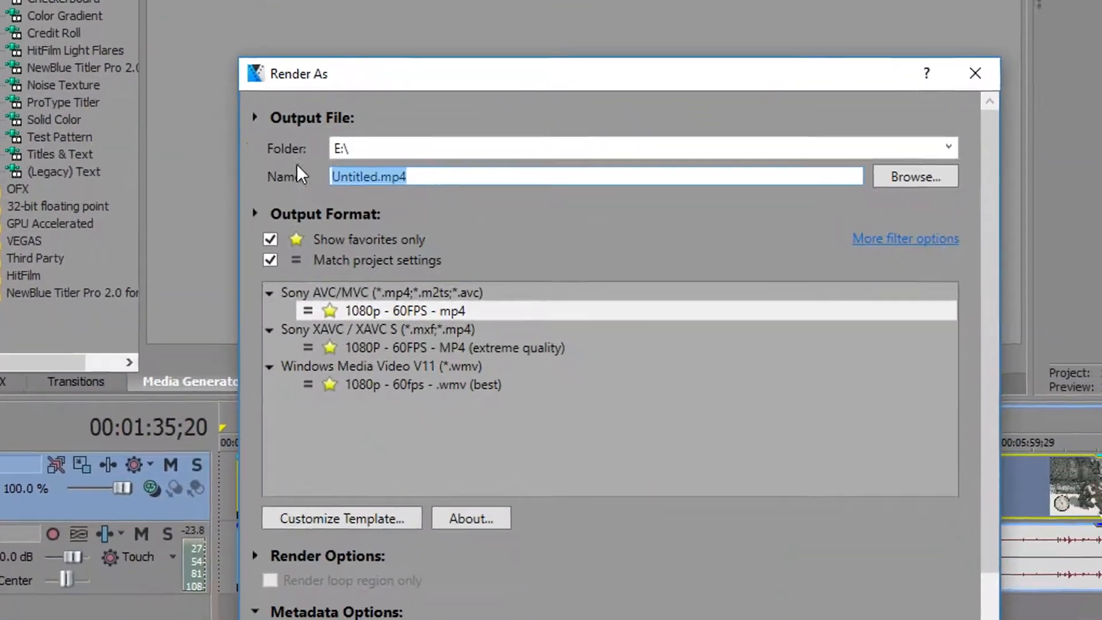
{"action": "left_click", "coordinate": [421, 384]}
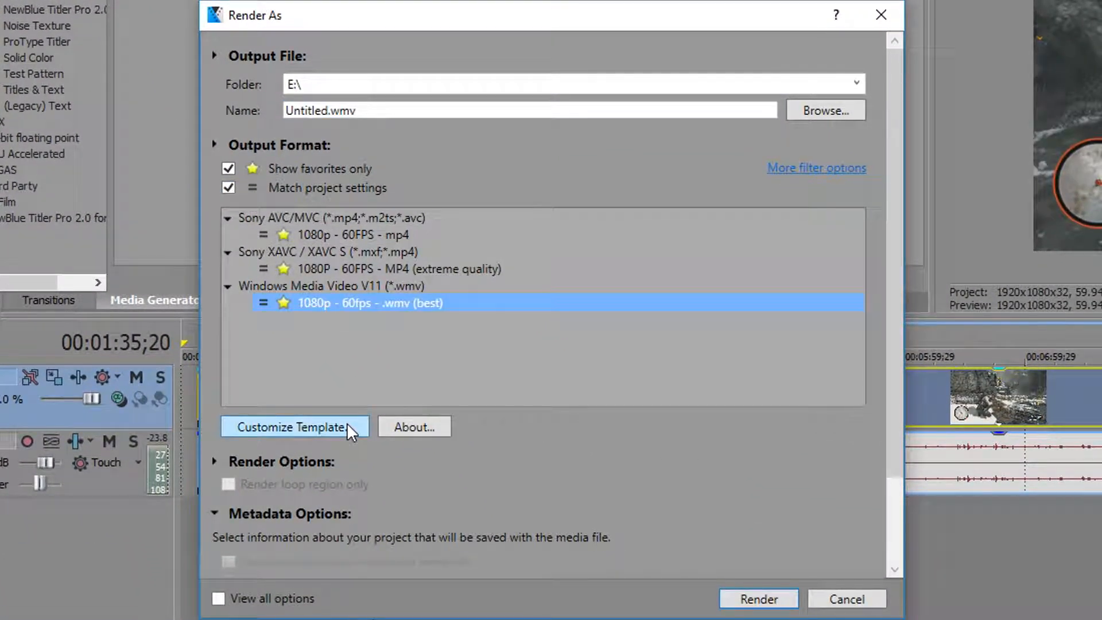
- Customize the template so audio uses Quality VBR 98, Windows Media Audio 10 Professional, 96 kHz 24-bit stereo
{"action": "left_click", "coordinate": [293, 427]}
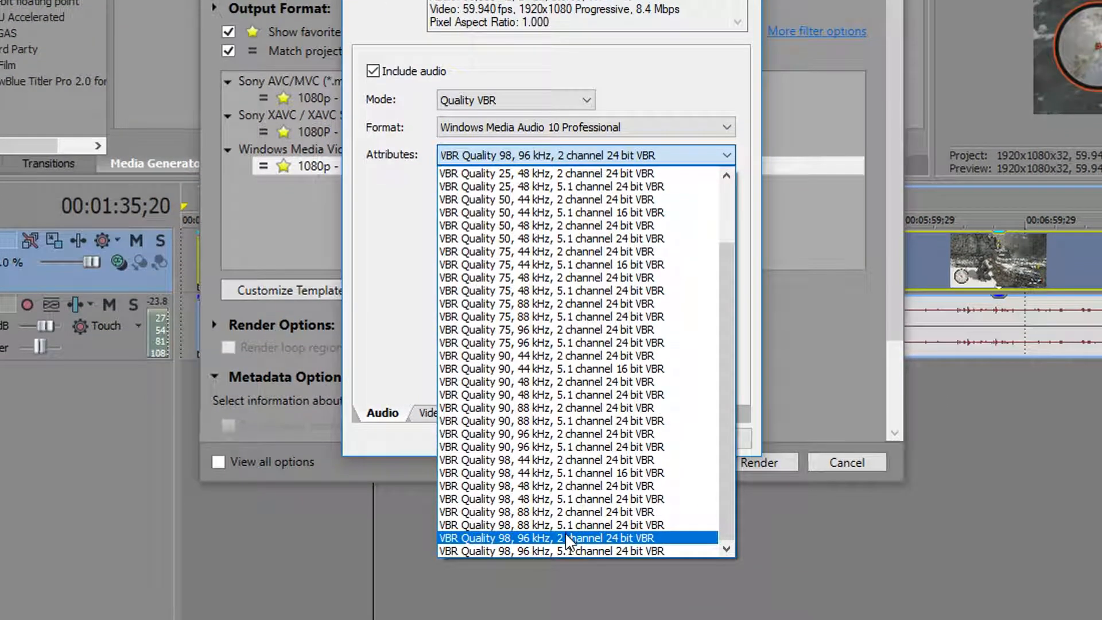
{"action": "mouse_move", "coordinate": [636, 550]}
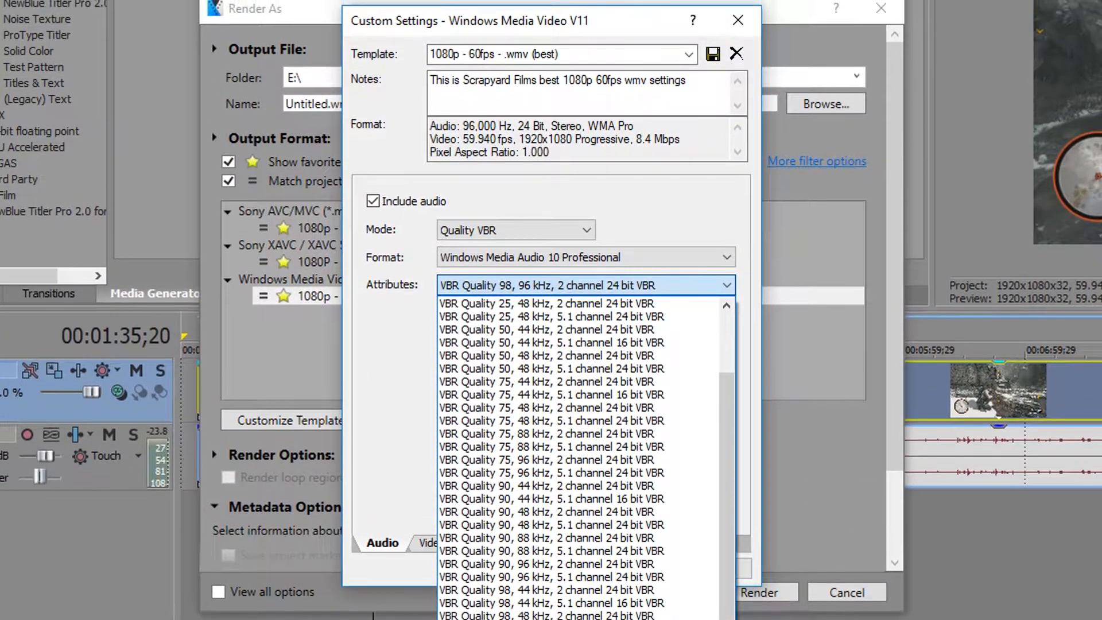
- Set video to Quality VBR, Windows Media Video 9, custom 1920×1080 at 59.94 fps, 100% quality
{"action": "left_click", "coordinate": [431, 550]}
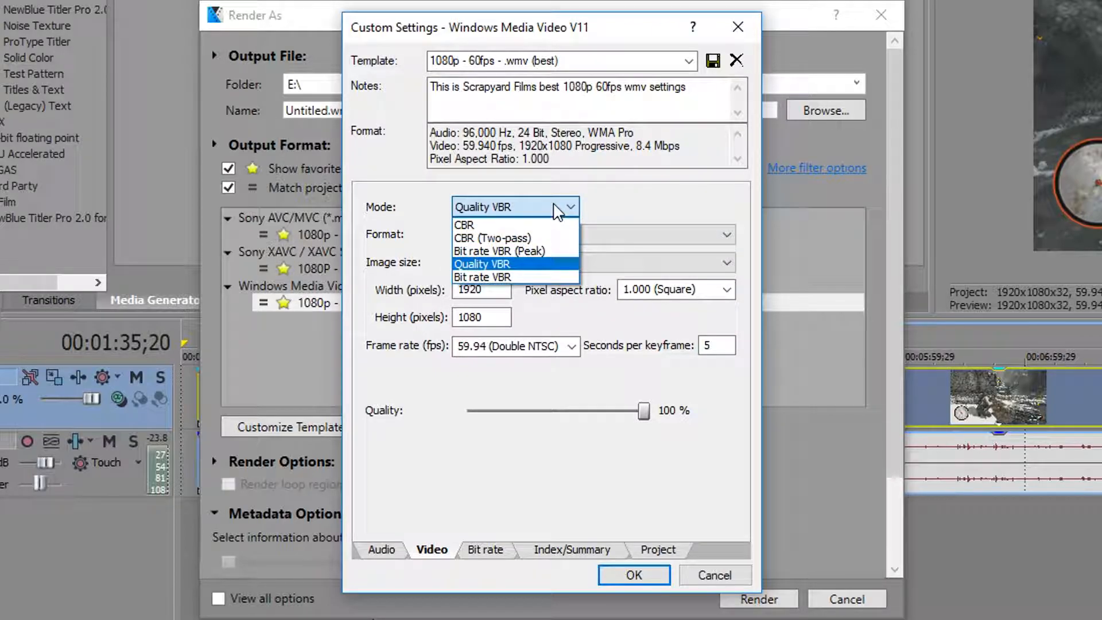
{"action": "left_click", "coordinate": [481, 264]}
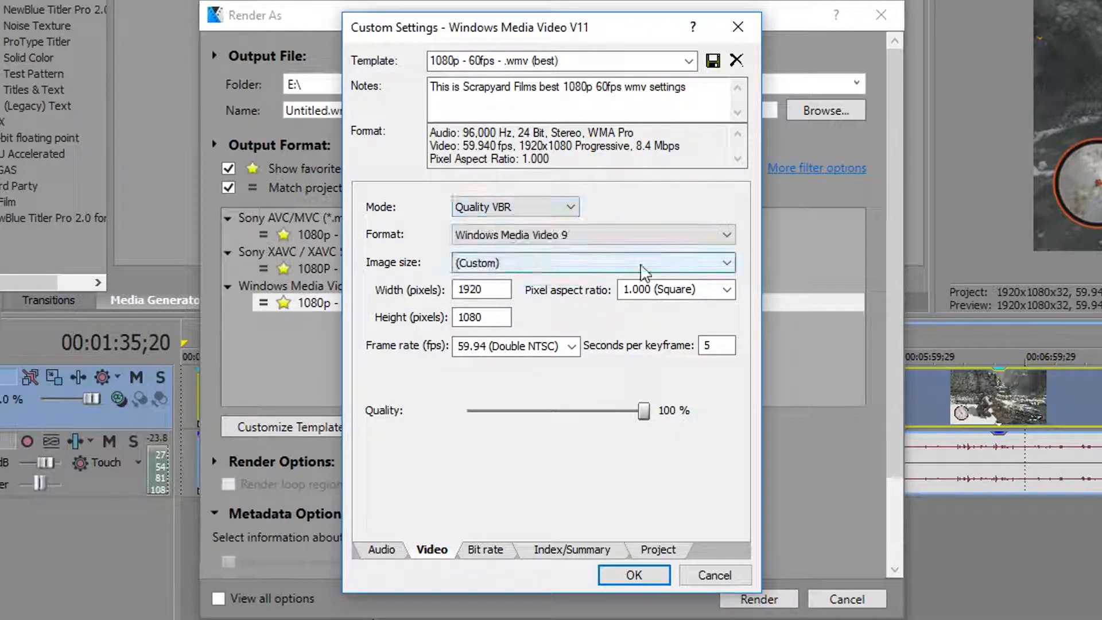
{"action": "left_click", "coordinate": [725, 234]}
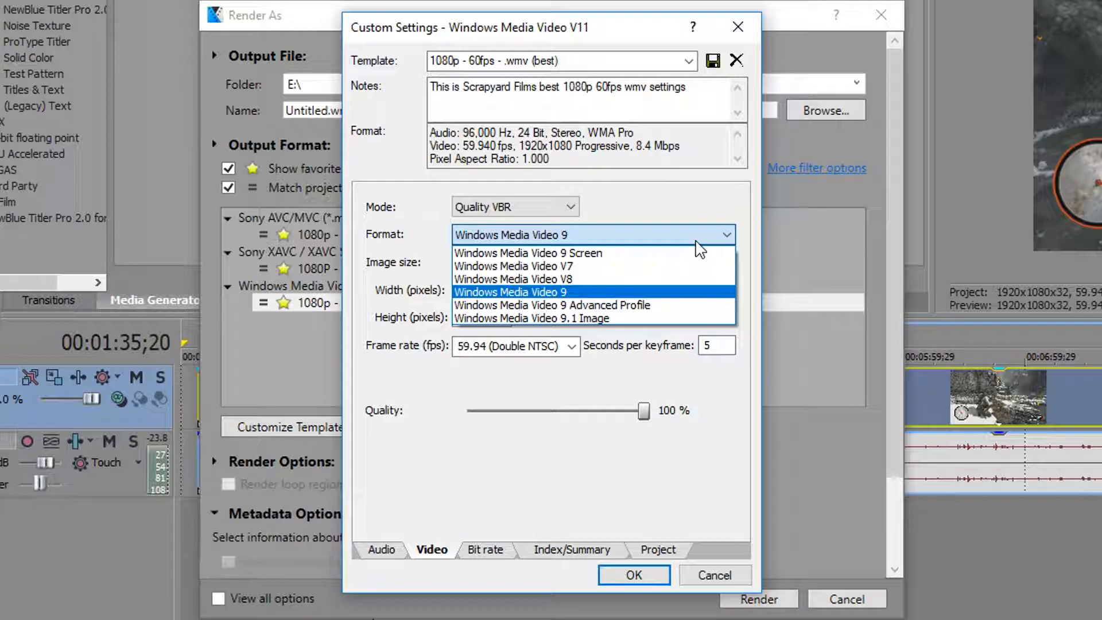
{"action": "left_click", "coordinate": [725, 262]}
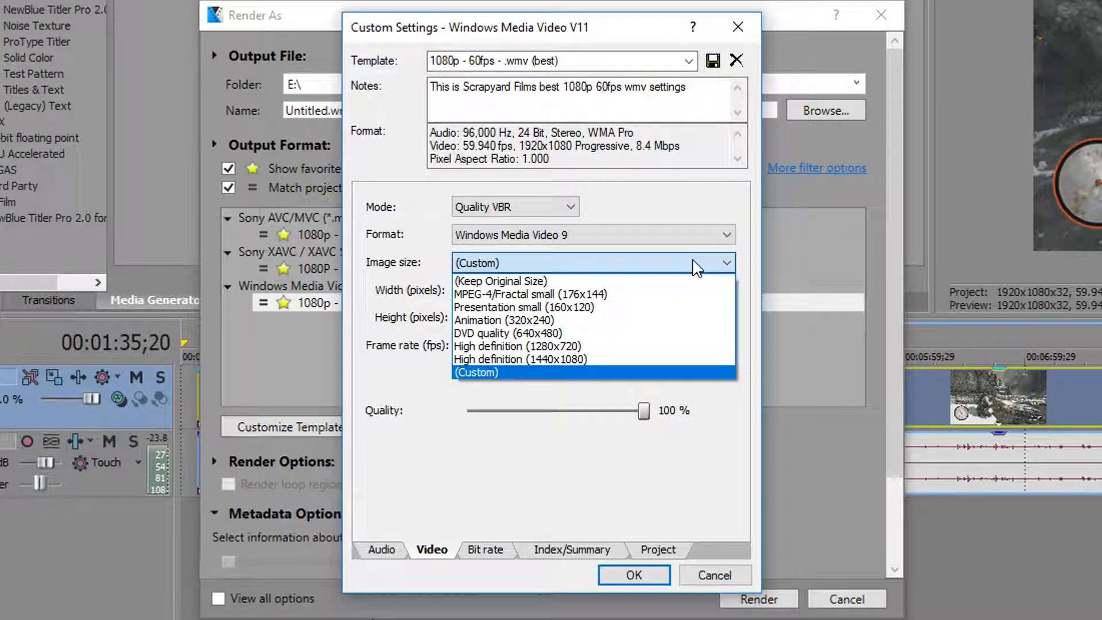
{"action": "mouse_move", "coordinate": [562, 281]}
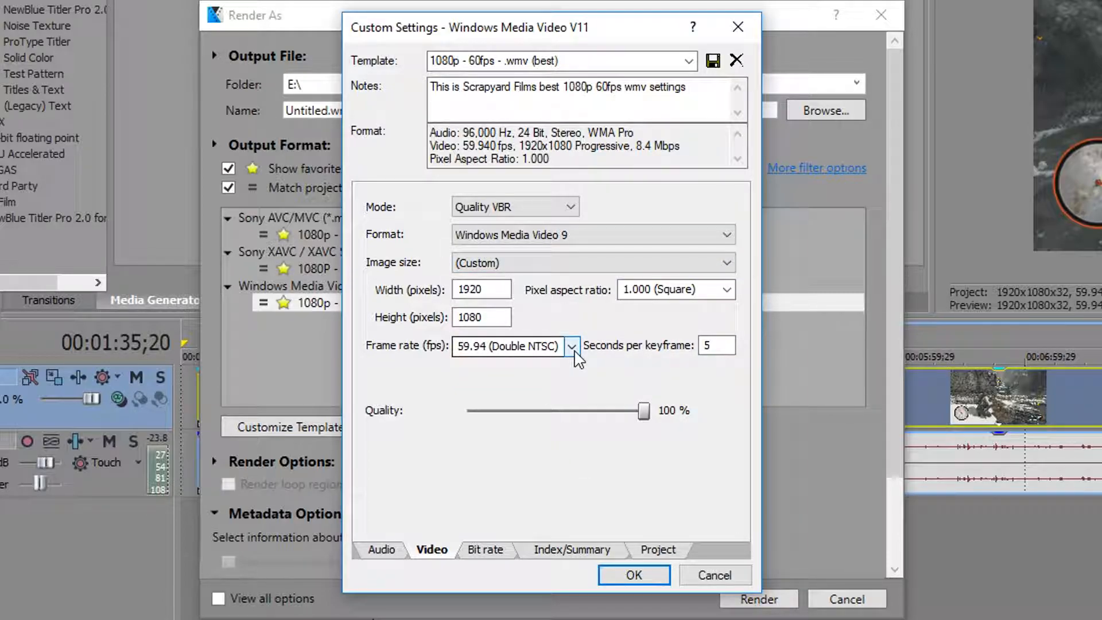
{"action": "mouse_move", "coordinate": [643, 418]}
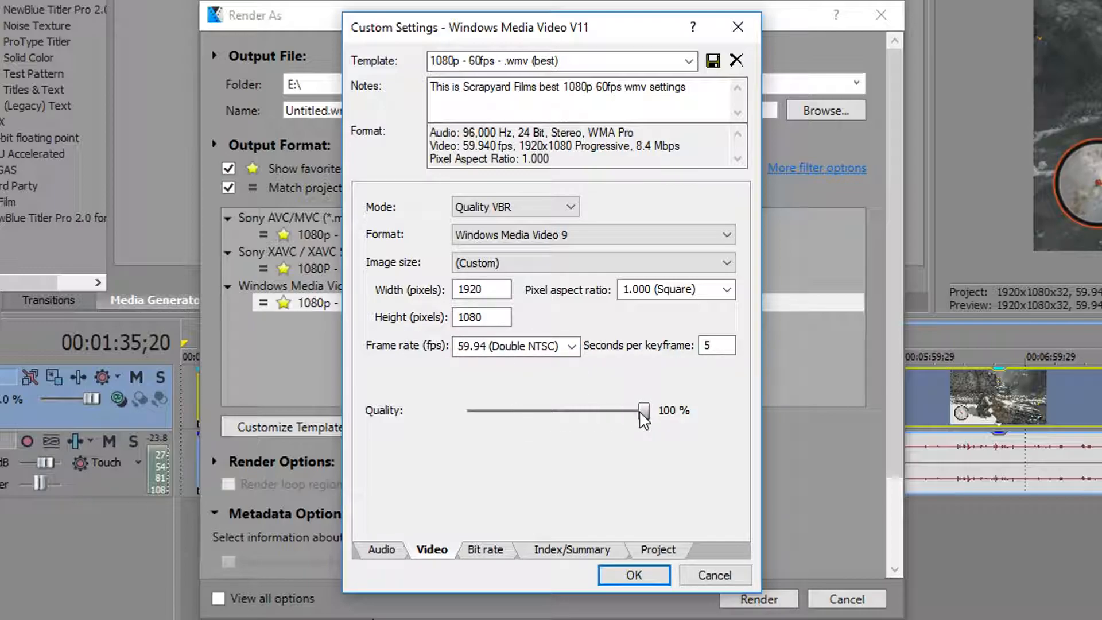
{"action": "left_click", "coordinate": [486, 550]}
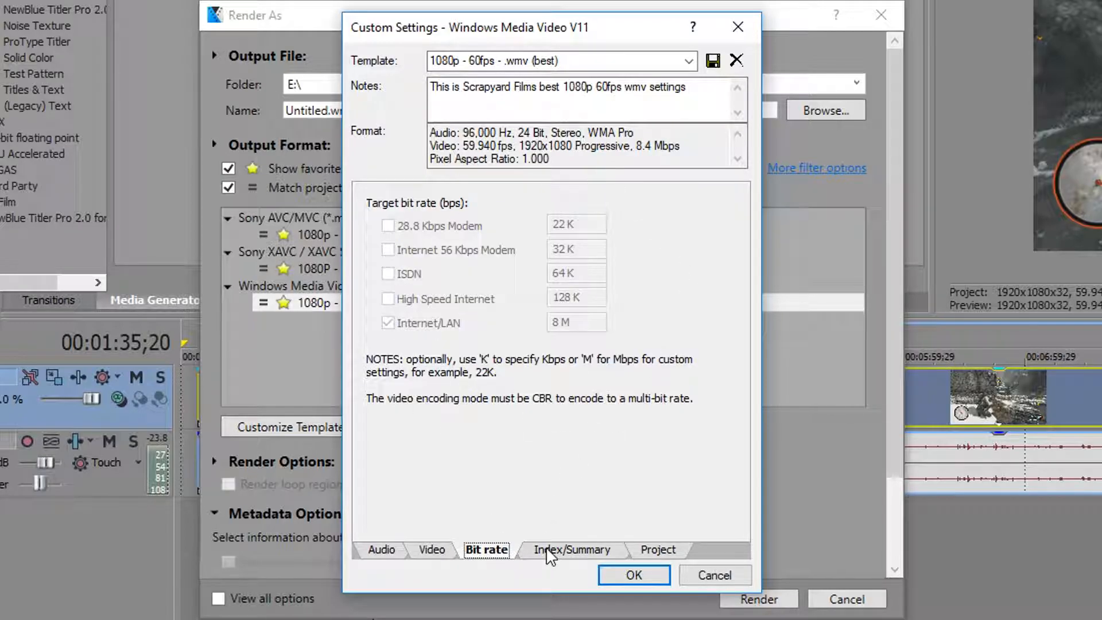
- Review the Index/Summary and Project pages, confirming rendering quality Best and default colour space
{"action": "left_click", "coordinate": [572, 550]}
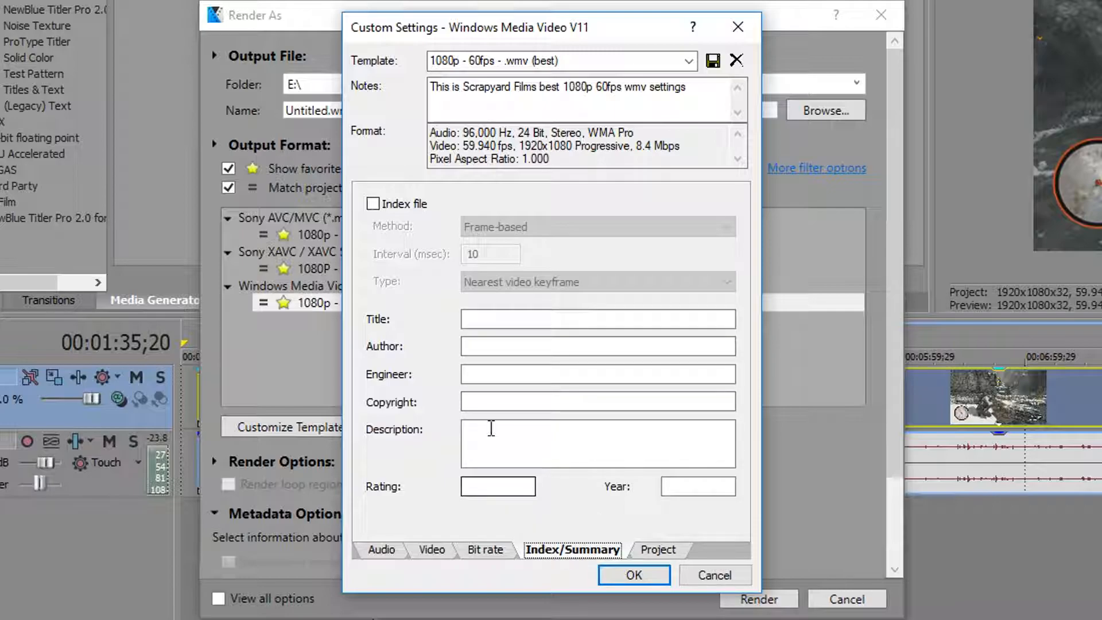
{"action": "left_click", "coordinate": [658, 550]}
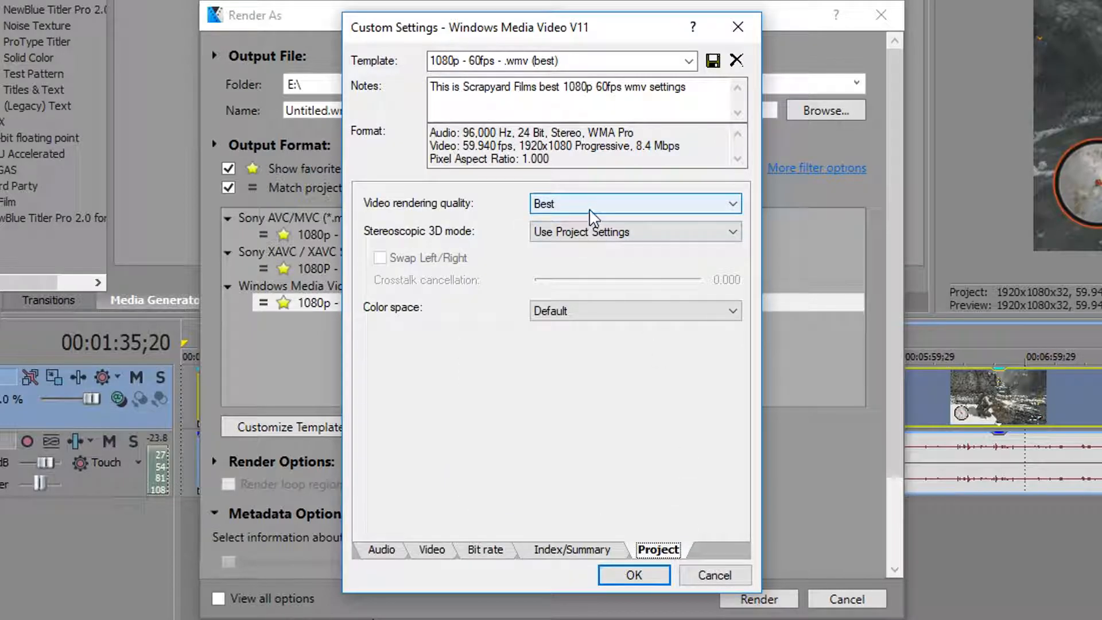
{"action": "mouse_move", "coordinate": [607, 399]}
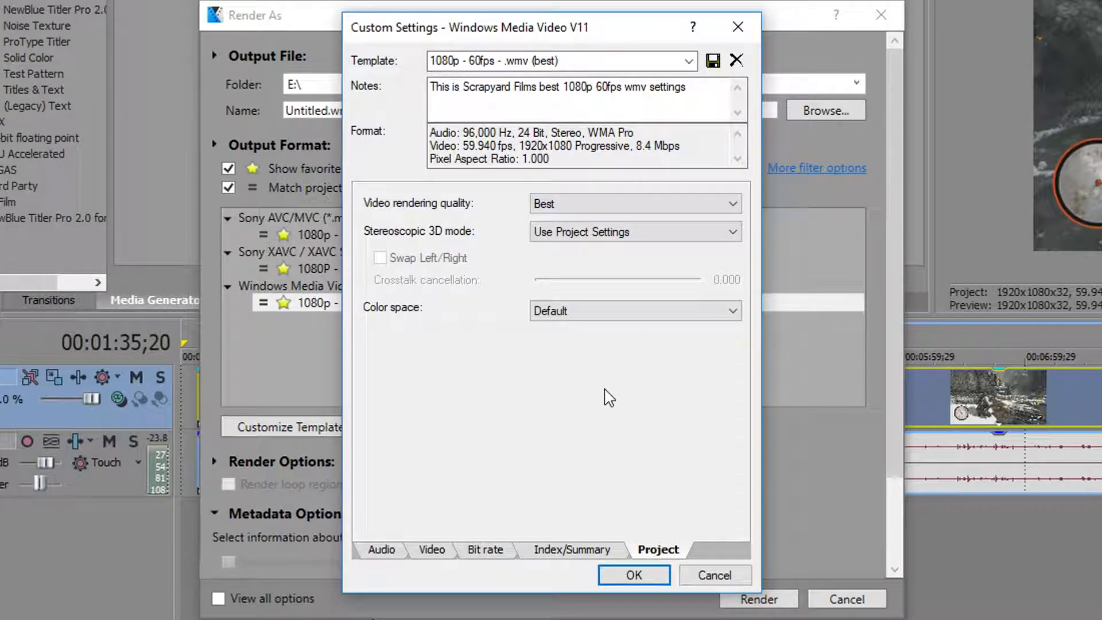